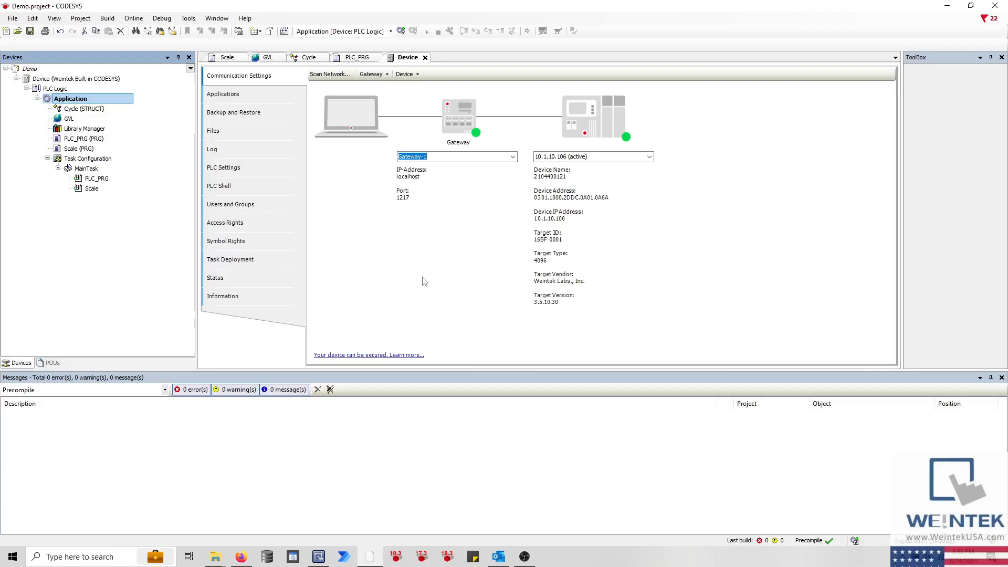
mouse_move(121, 103)
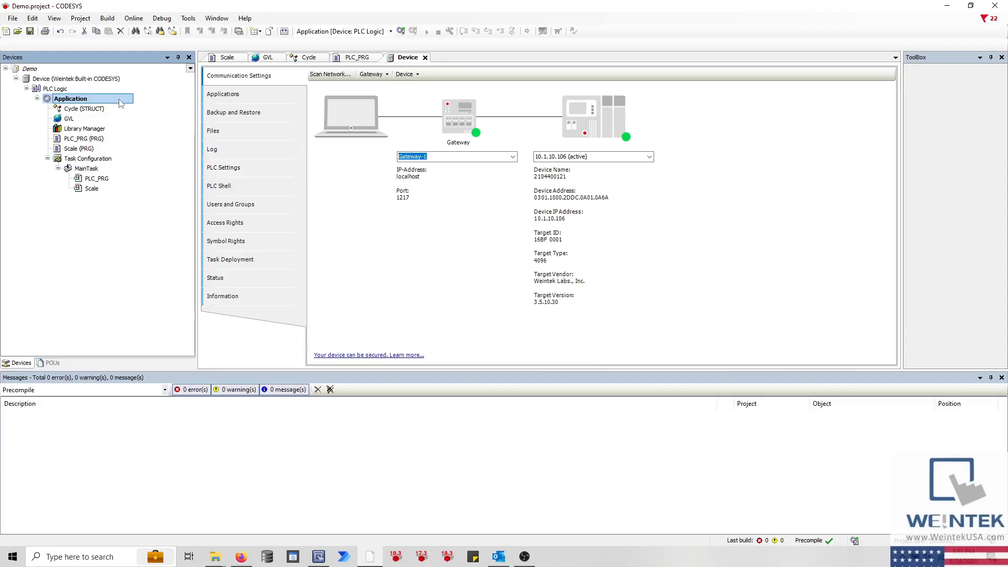
Step: Start adding a Symbol Configuration object under Application via Add Object
right_click(71, 99)
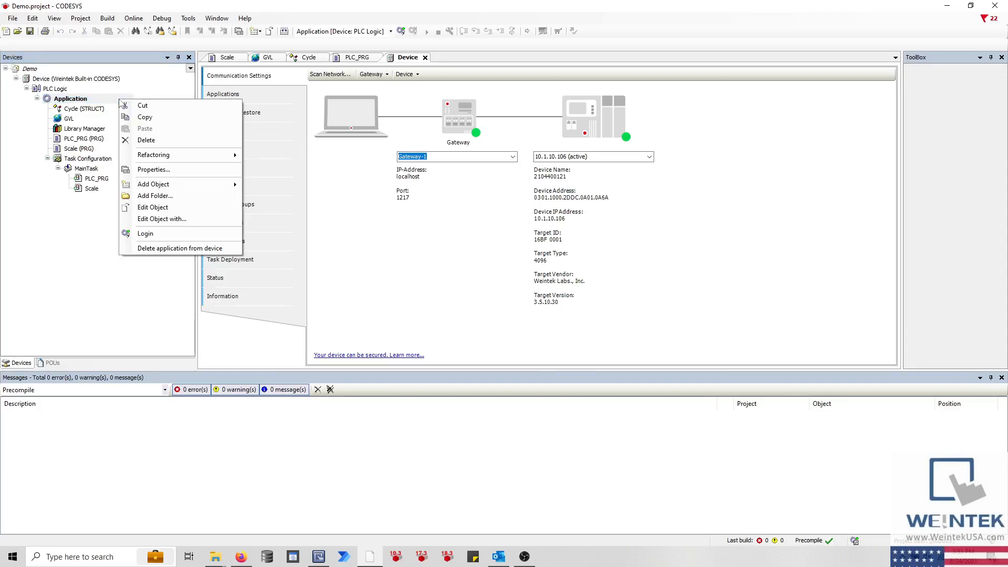
left_click(154, 184)
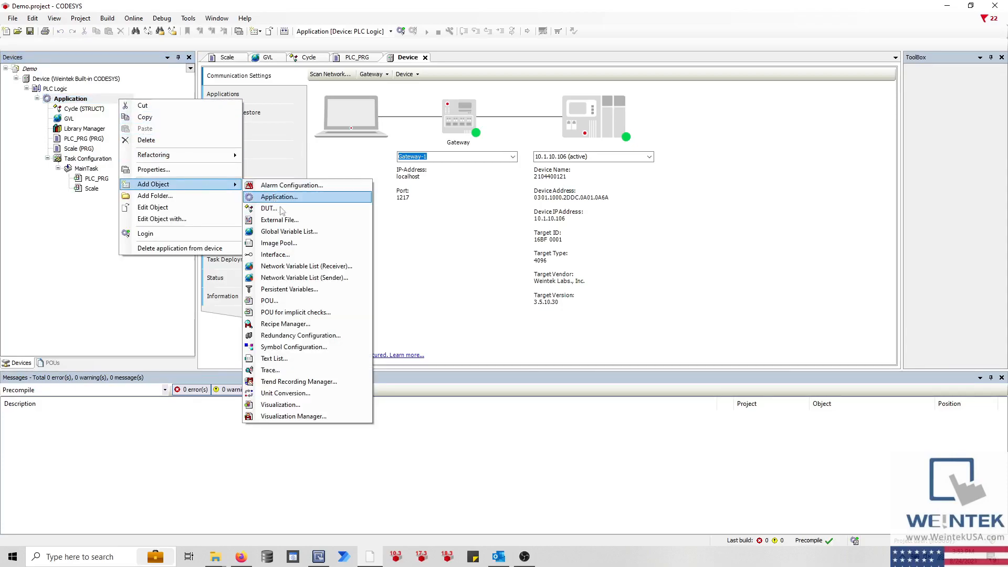
mouse_move(294, 347)
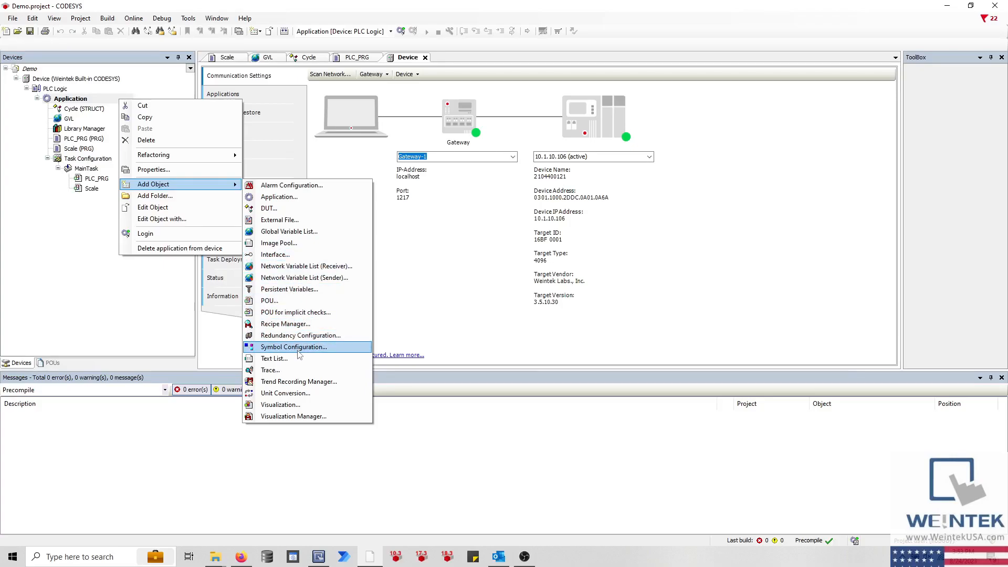
left_click(294, 347)
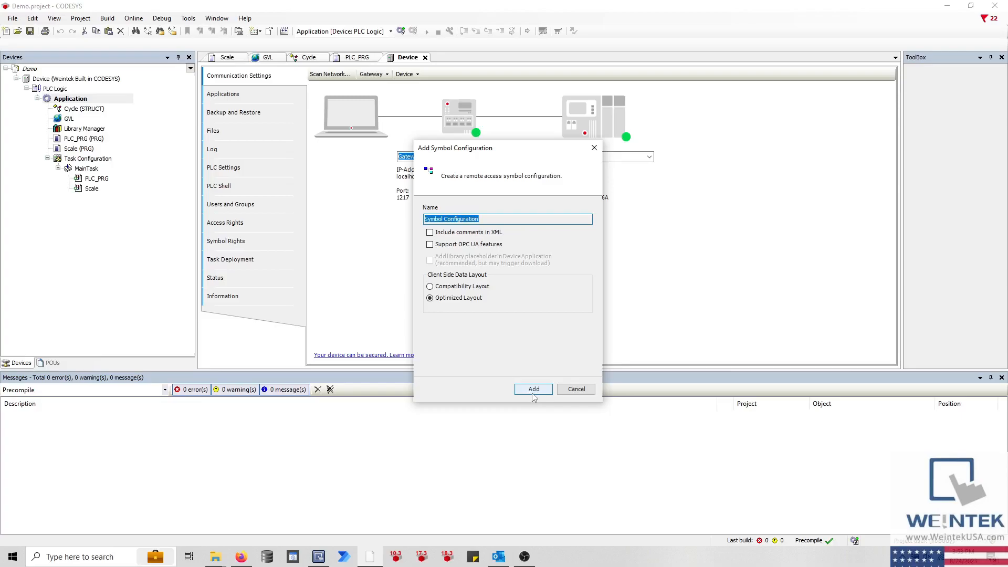
Step: Add the Symbol Configuration, build the project, and check Scale and PLC_PRG for export
left_click(534, 389)
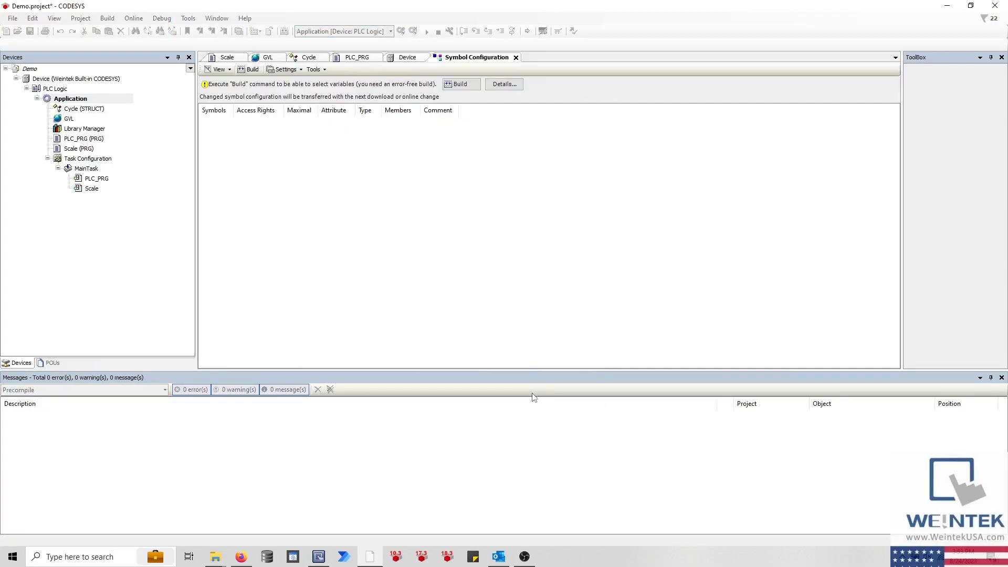
left_click(460, 84)
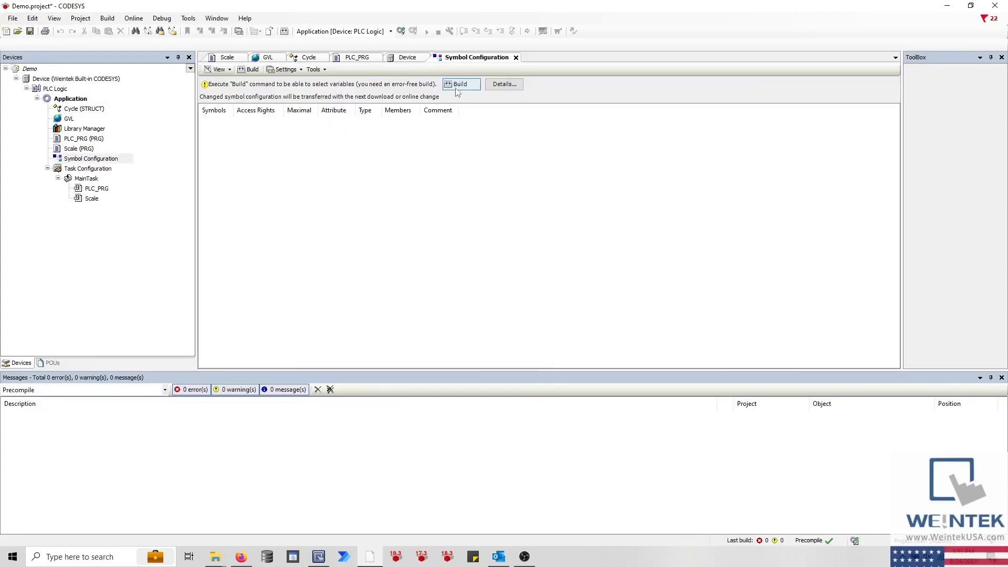
left_click(460, 84)
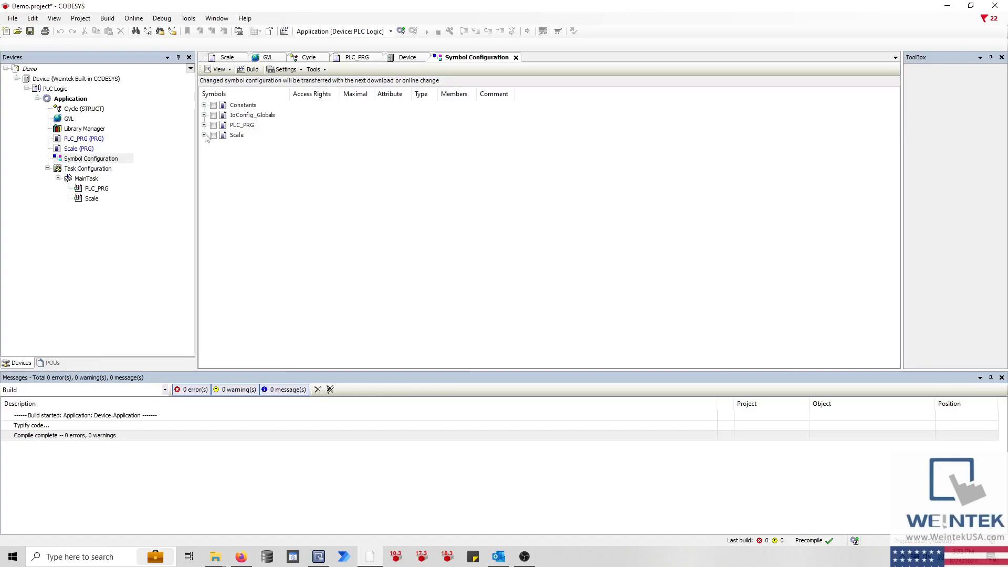
left_click(204, 136)
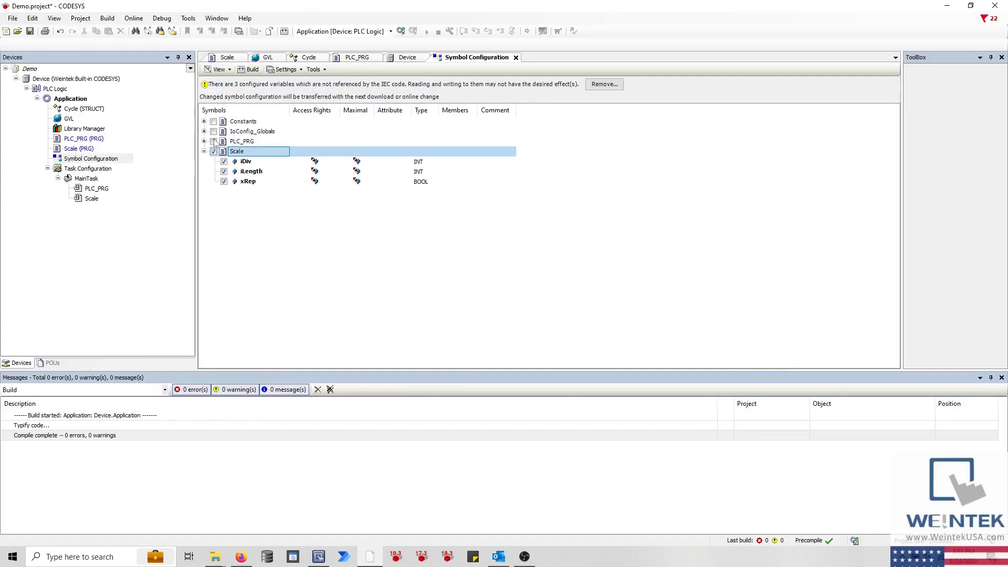
left_click(213, 140)
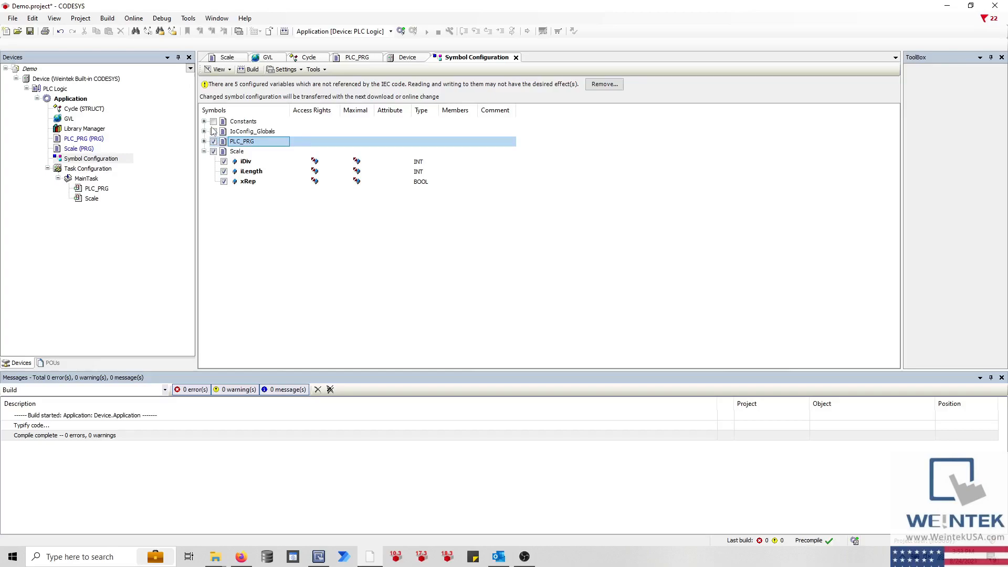
mouse_move(133, 18)
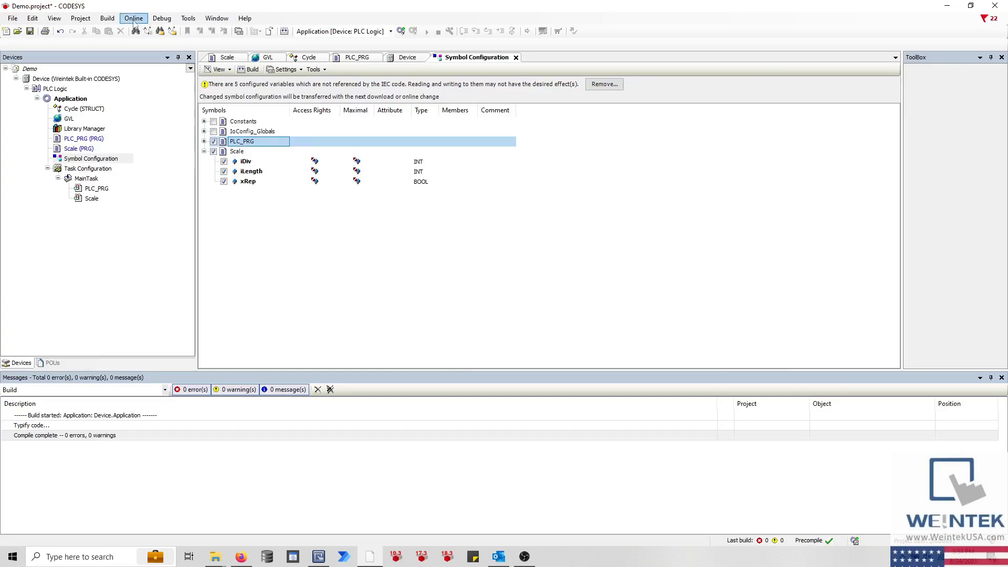
Step: Generate code from the Build menu and review the Demo.Device.Application.xml message
left_click(107, 18)
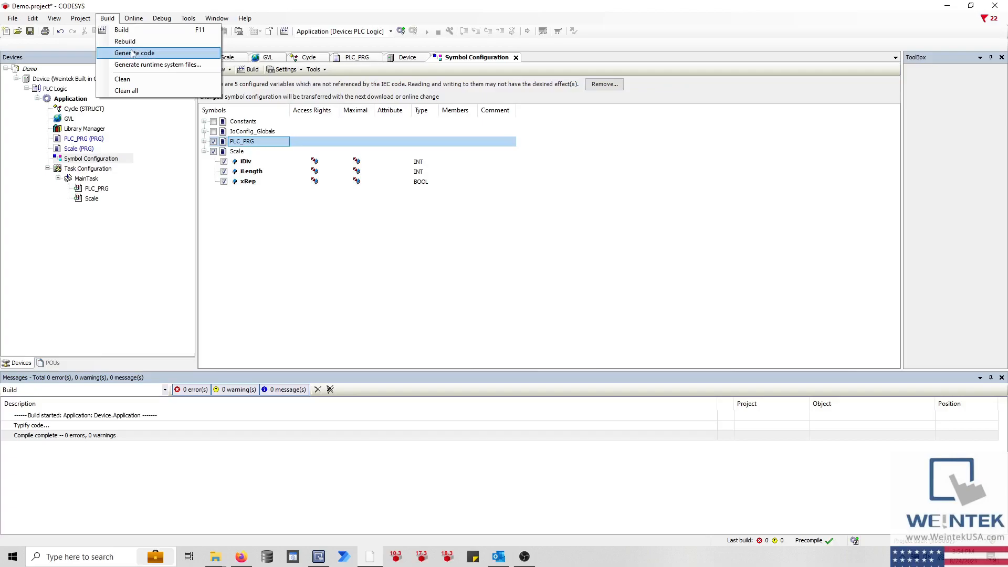
left_click(135, 53)
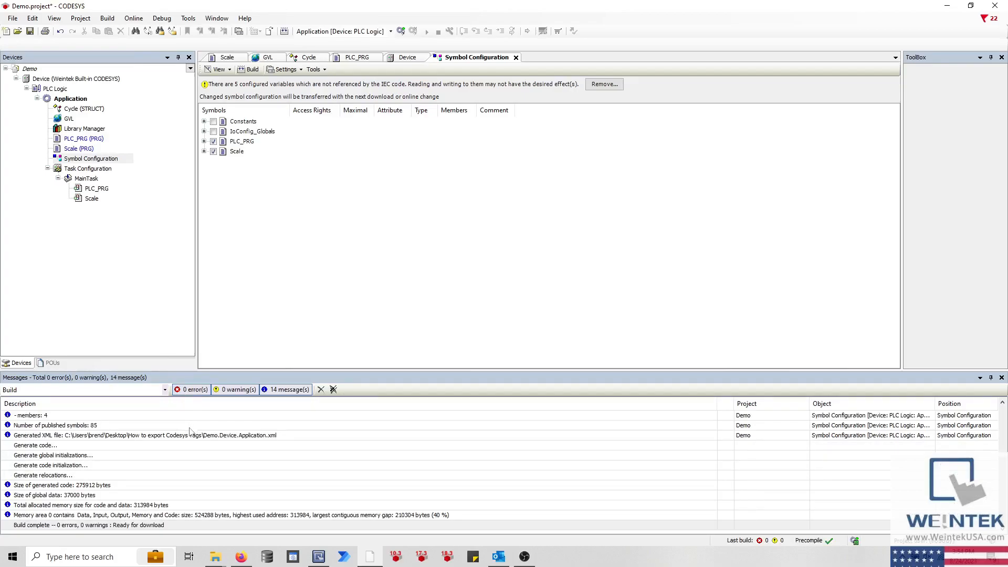
left_click(141, 435)
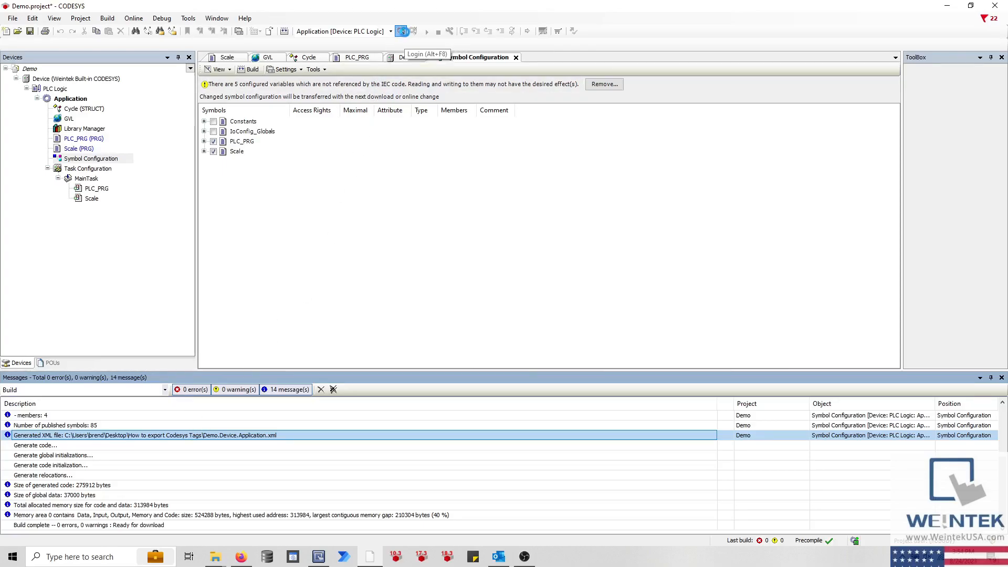
Step: Log in to the Weintek device, download the new application and start it
left_click(401, 30)
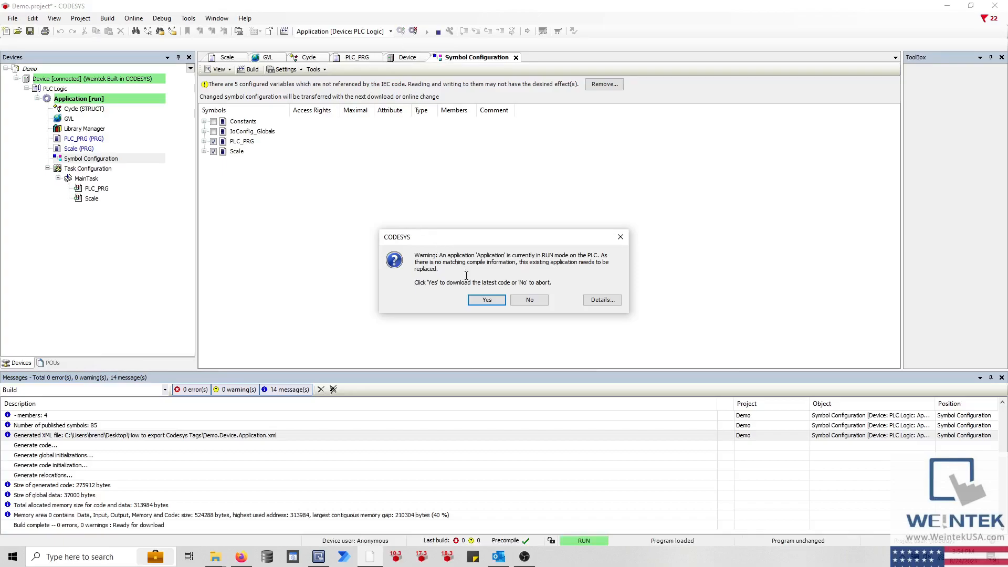
left_click(486, 299)
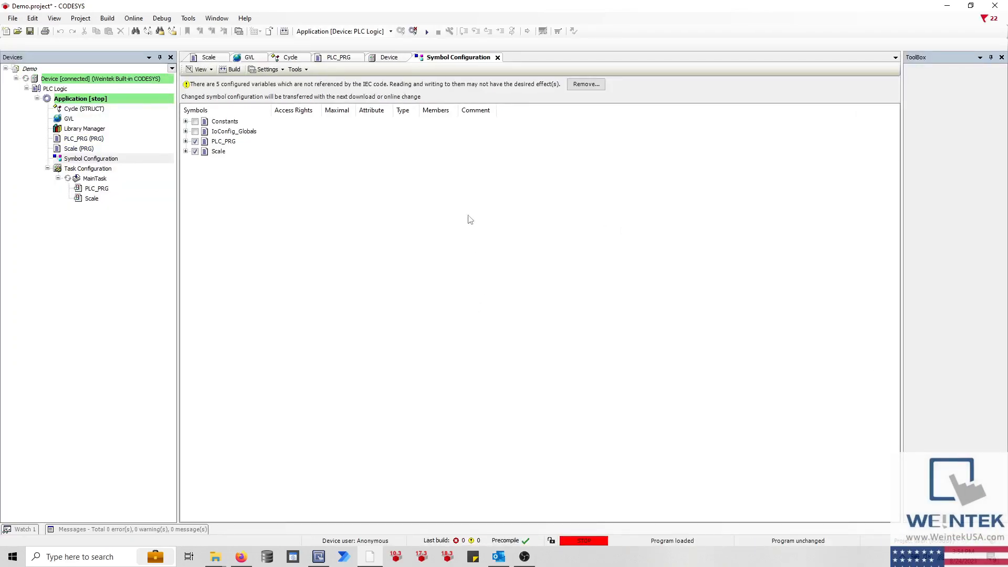
mouse_move(425, 30)
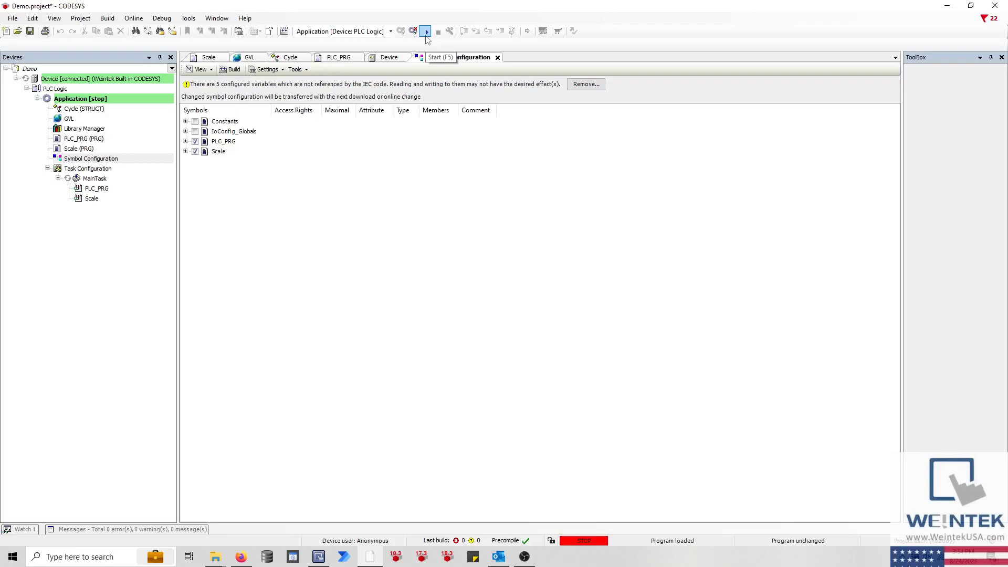
left_click(425, 30)
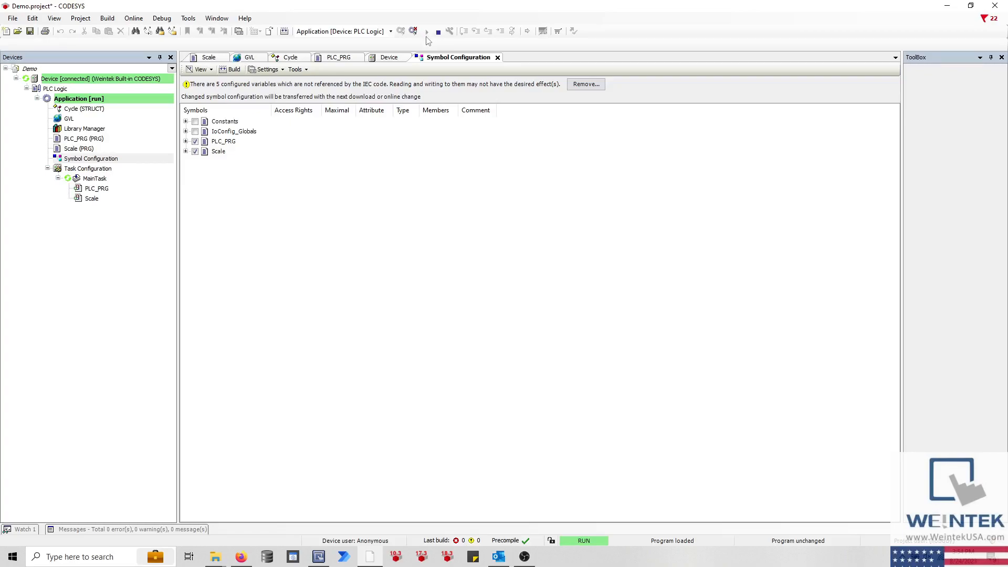
mouse_move(426, 31)
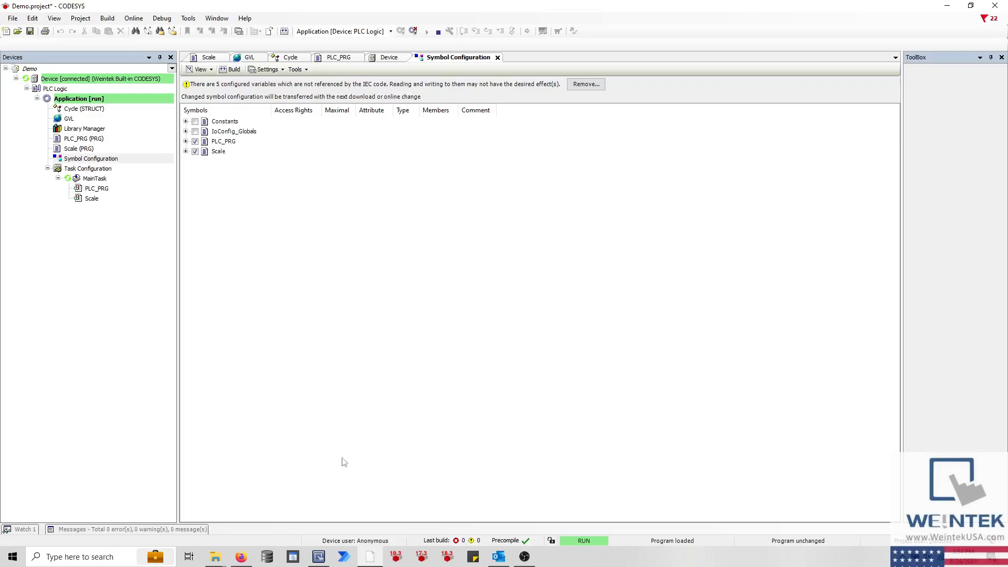
Step: Create a new landscape cMT2078X project with the default template
left_click(317, 557)
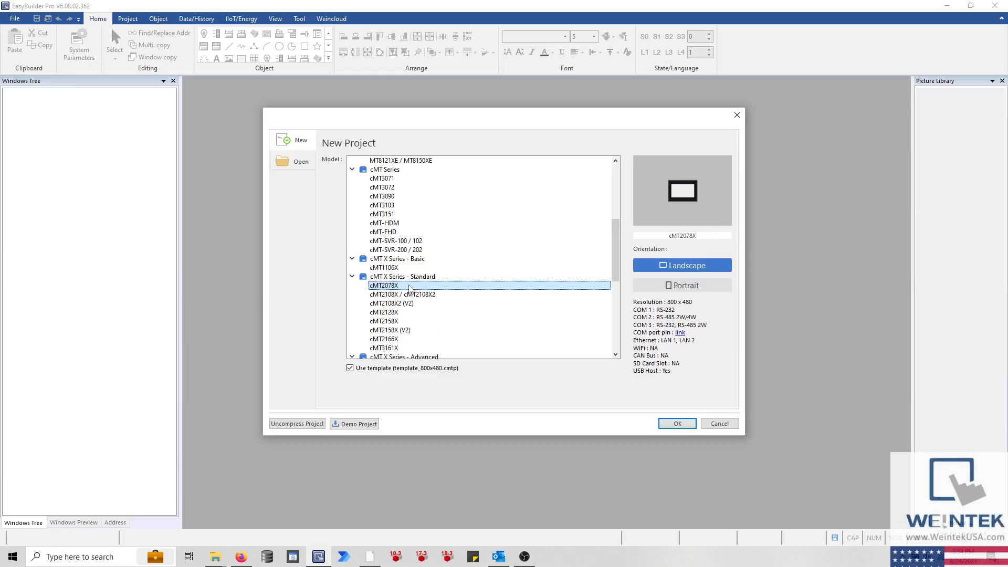
mouse_move(654, 422)
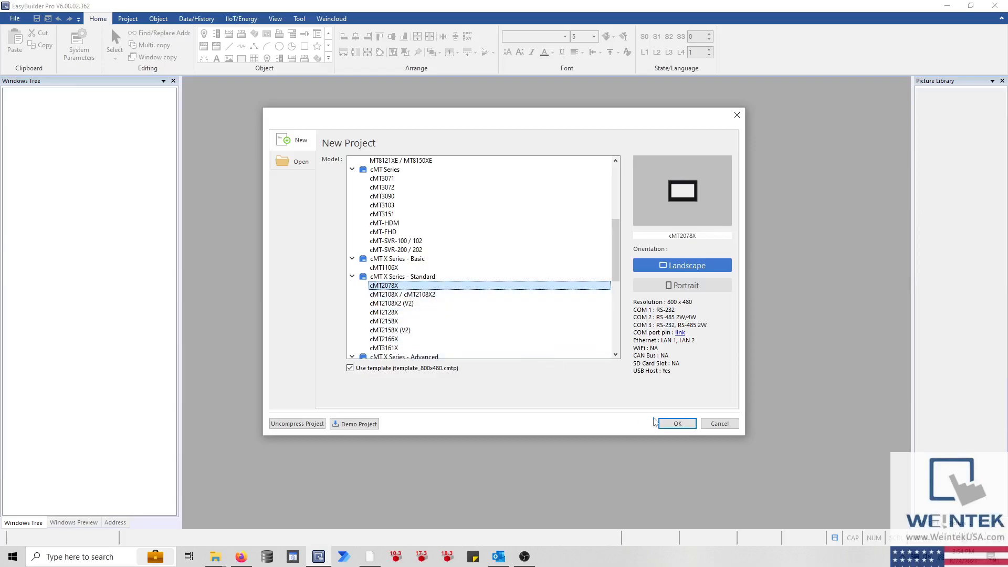
left_click(677, 424)
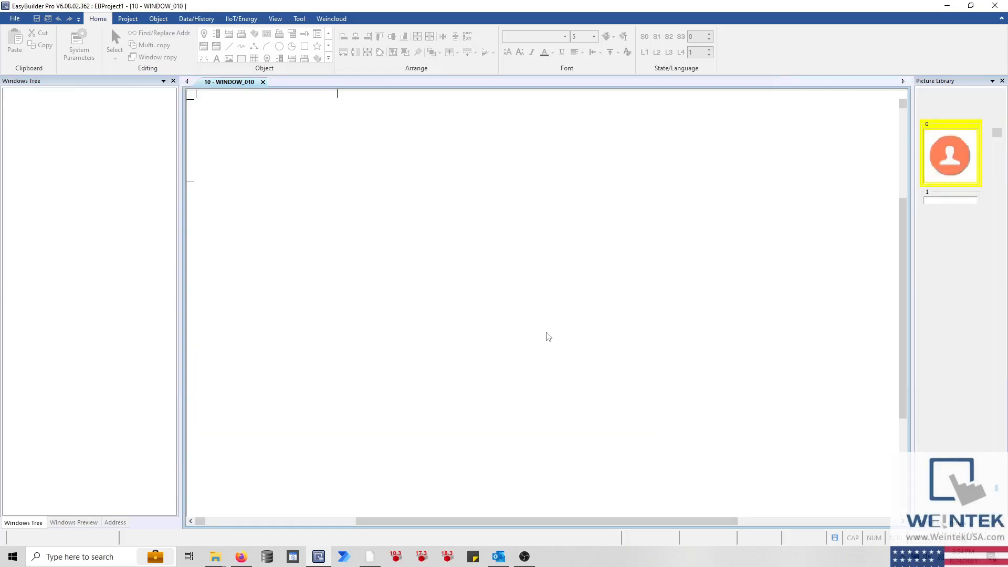
Step: In System Parameters, add a new local device of type Weintek Built-in CODESYS
left_click(78, 42)
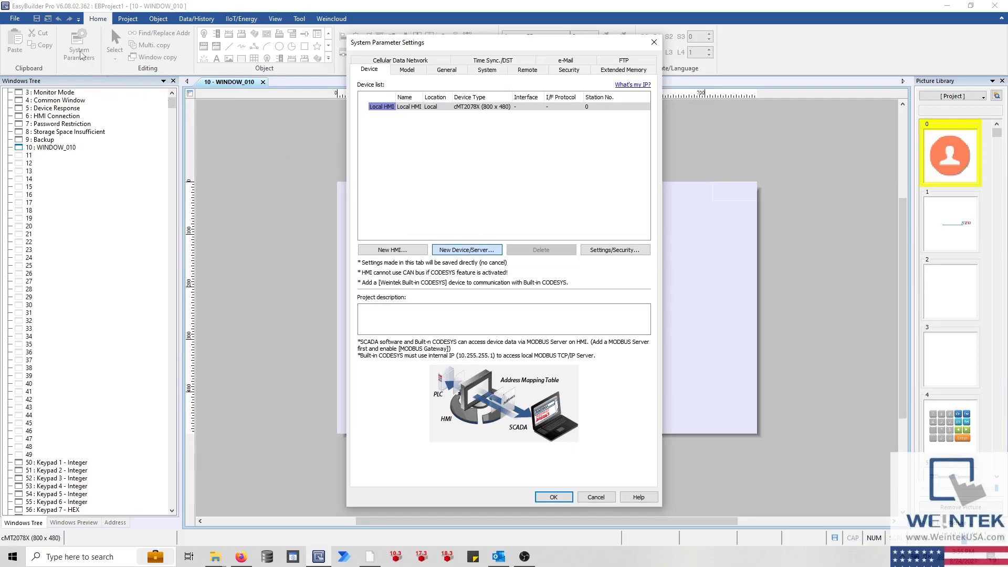
left_click(467, 250)
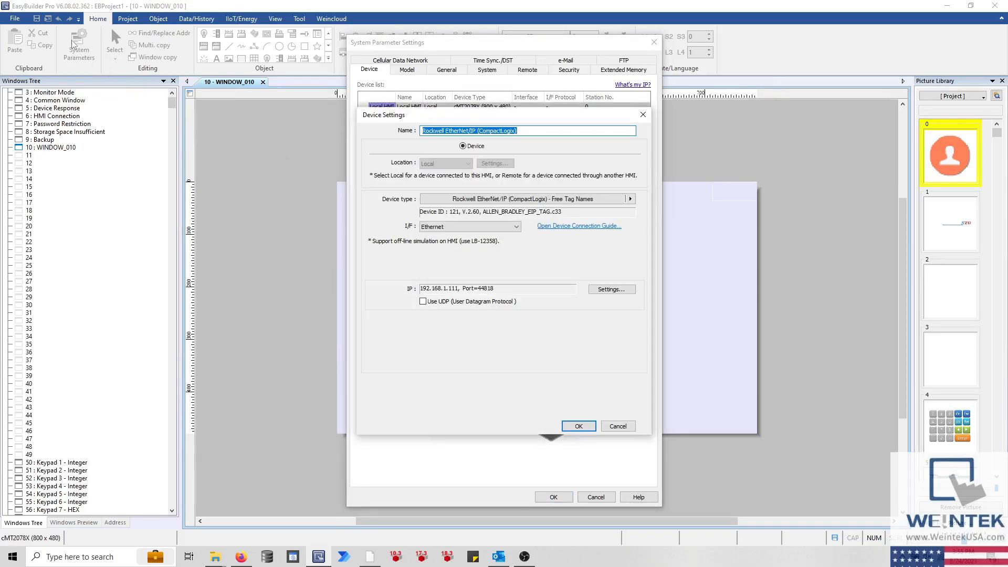
mouse_move(308, 153)
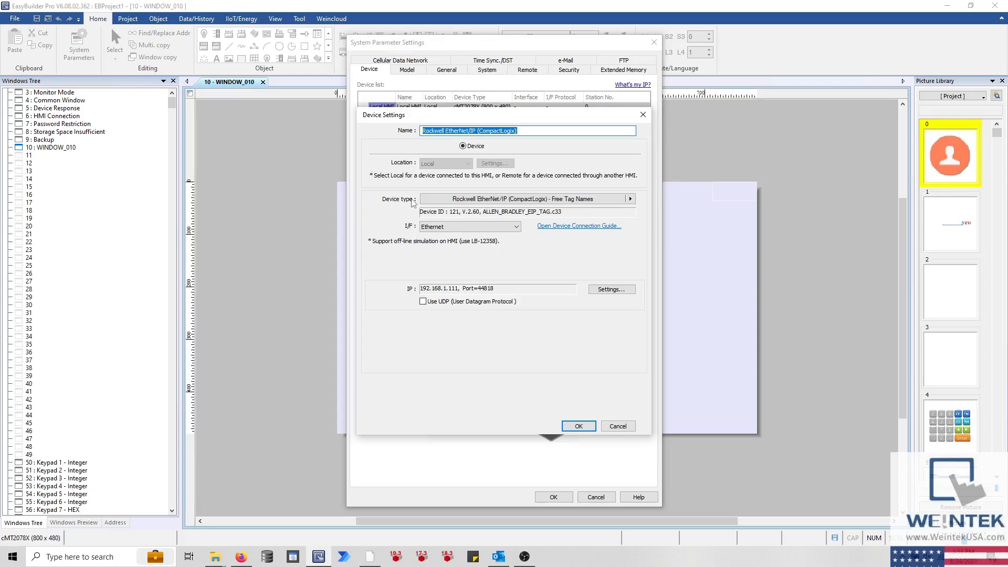
mouse_move(406, 208)
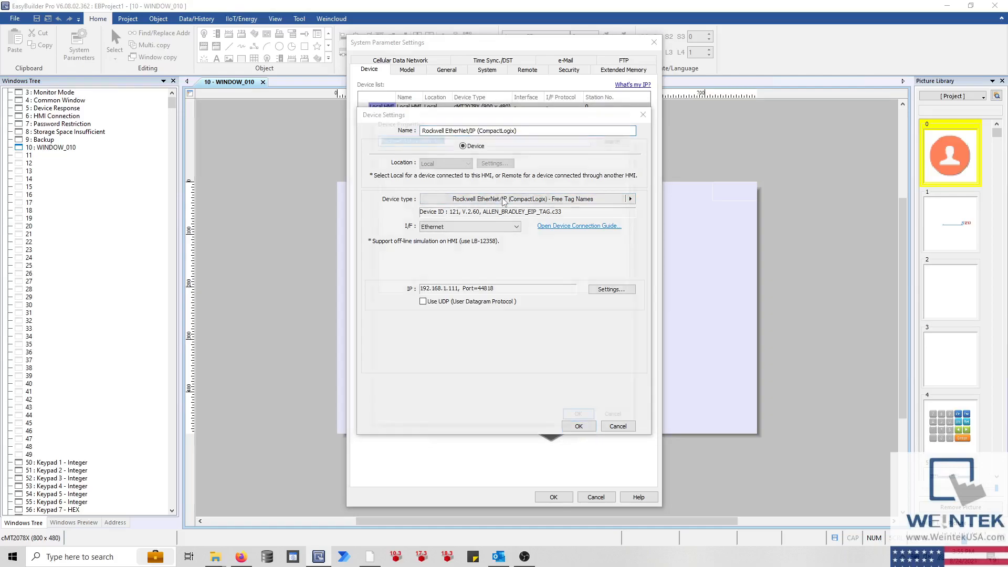
left_click(629, 198)
type("Weintek")
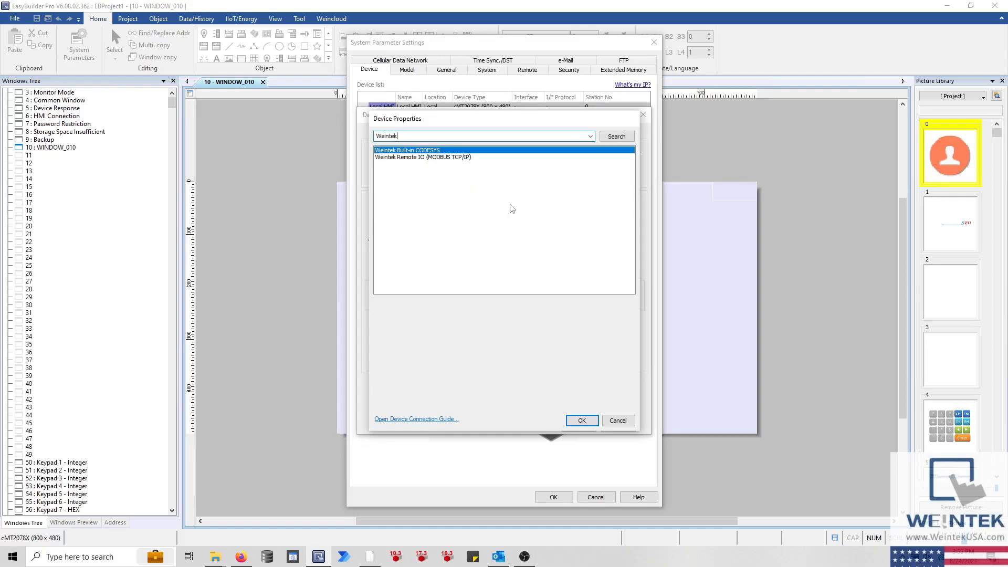
left_click(581, 420)
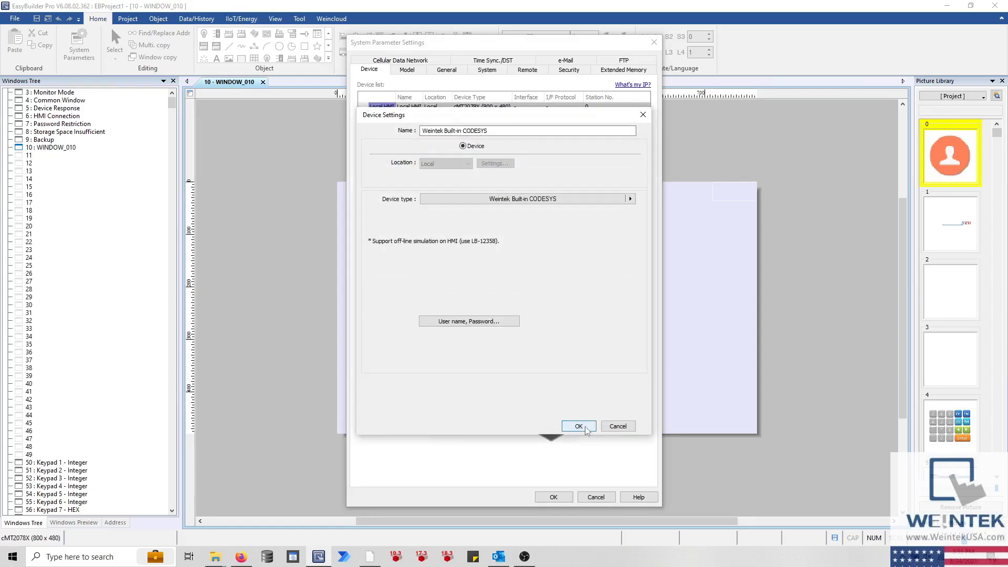
left_click(577, 426)
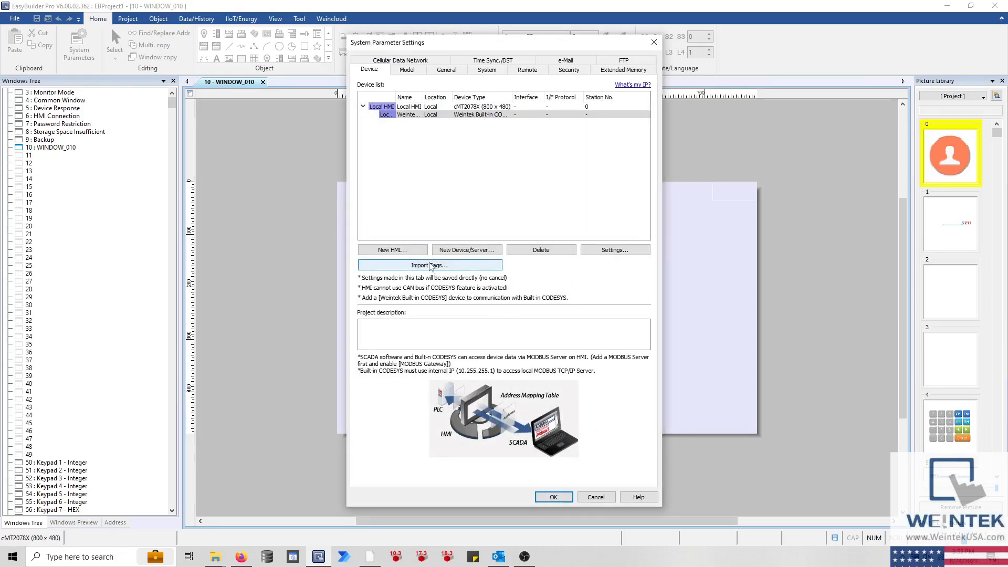
Step: Start Import Tags and set STRING mapping to two chars per word
left_click(428, 264)
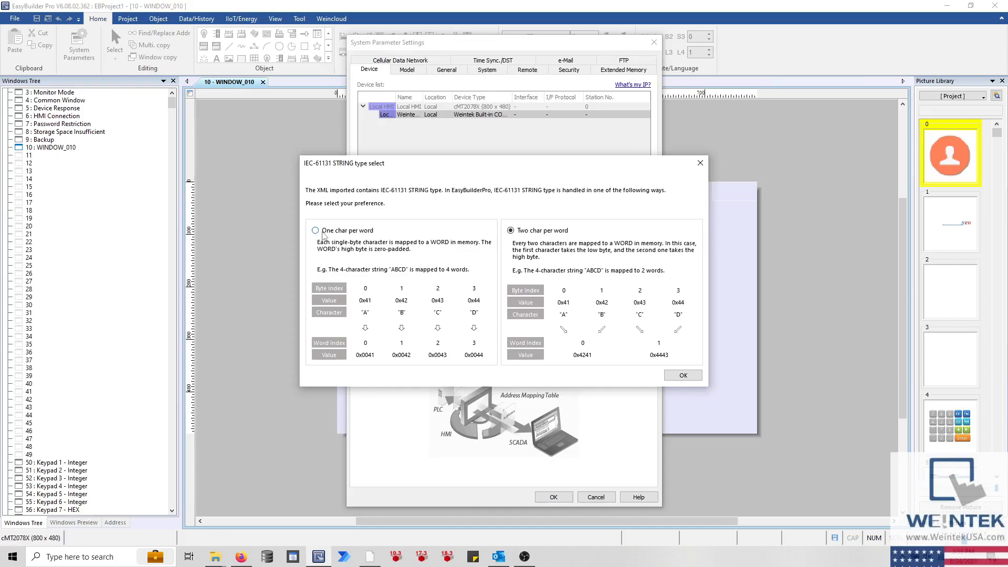
left_click(317, 230)
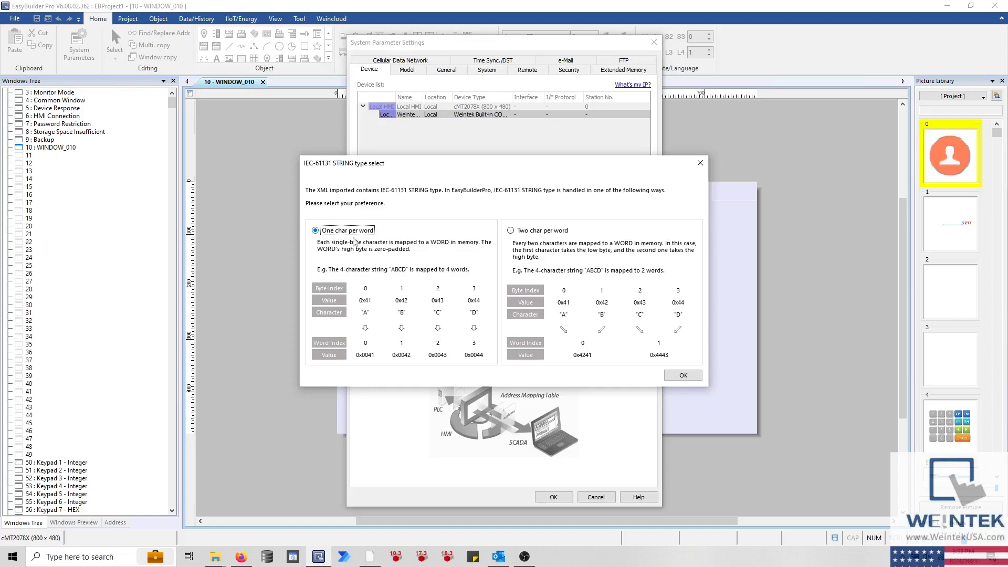
left_click(511, 230)
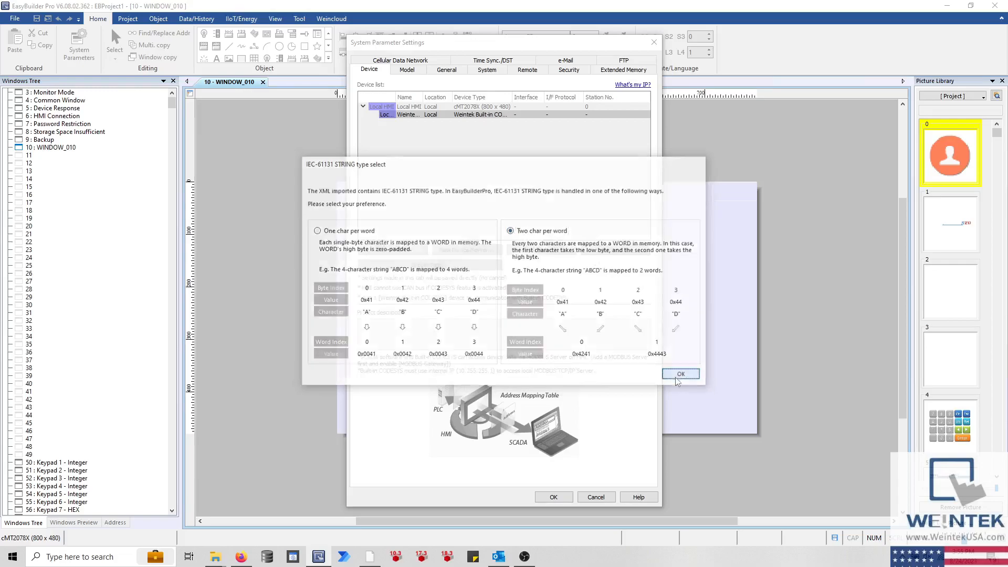
left_click(681, 374)
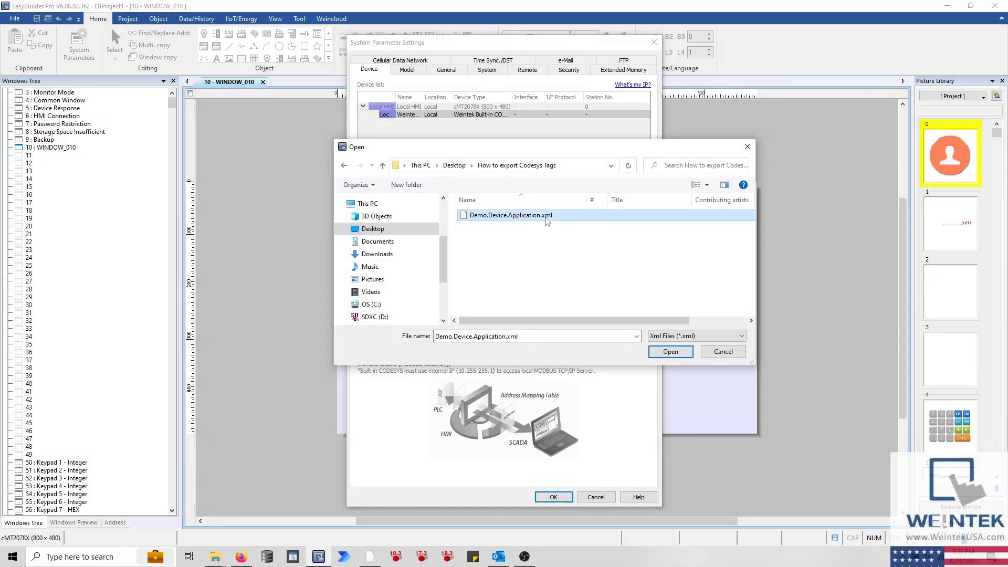
mouse_move(599, 297)
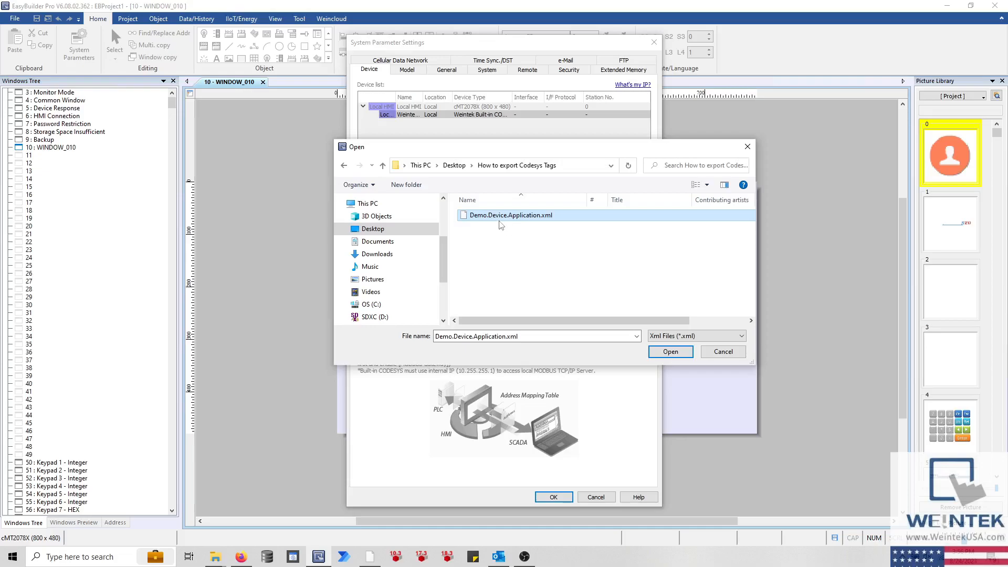
mouse_move(532, 225)
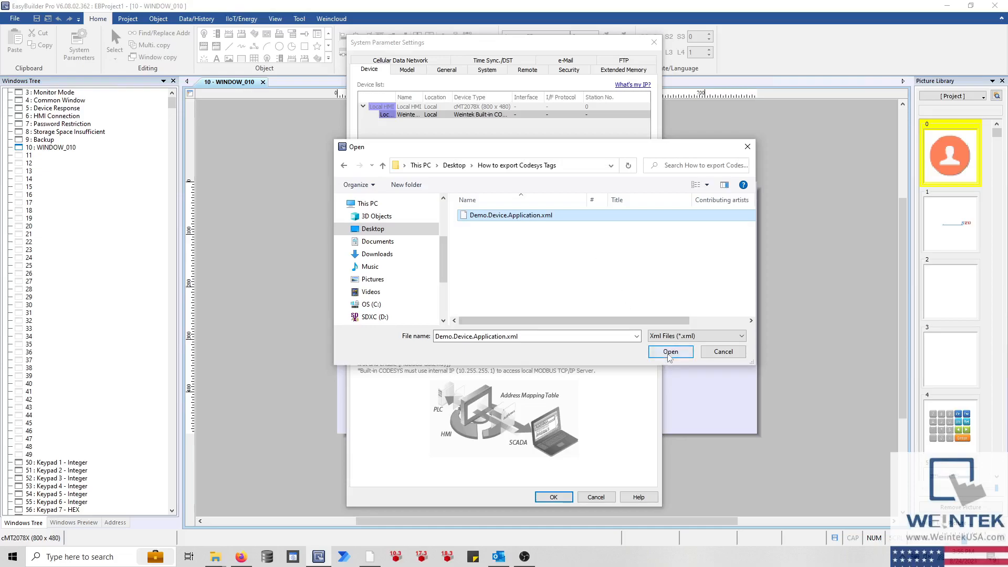
Step: Import Demo.Device.Application.xml and dismiss the successful import message
left_click(670, 352)
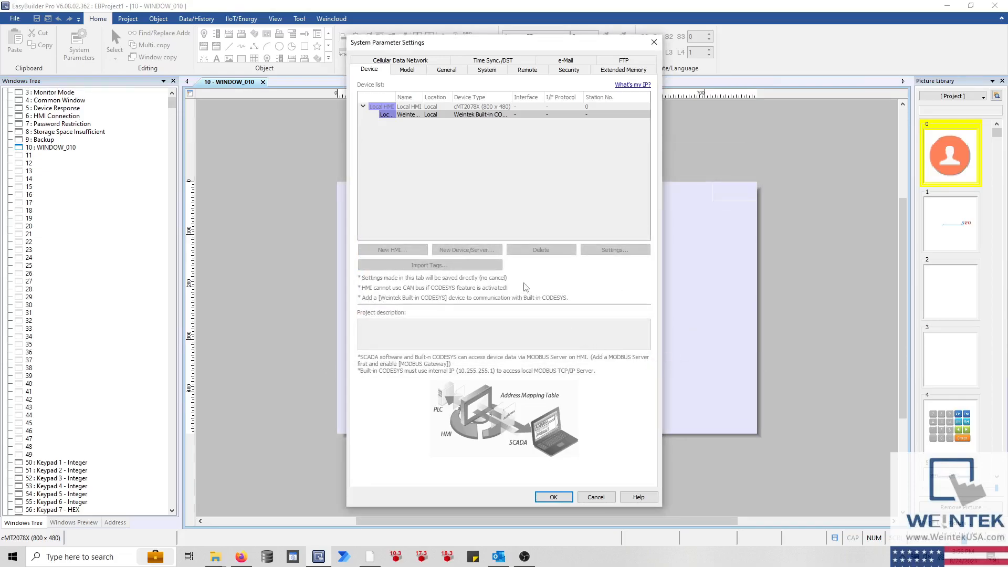
left_click(428, 264)
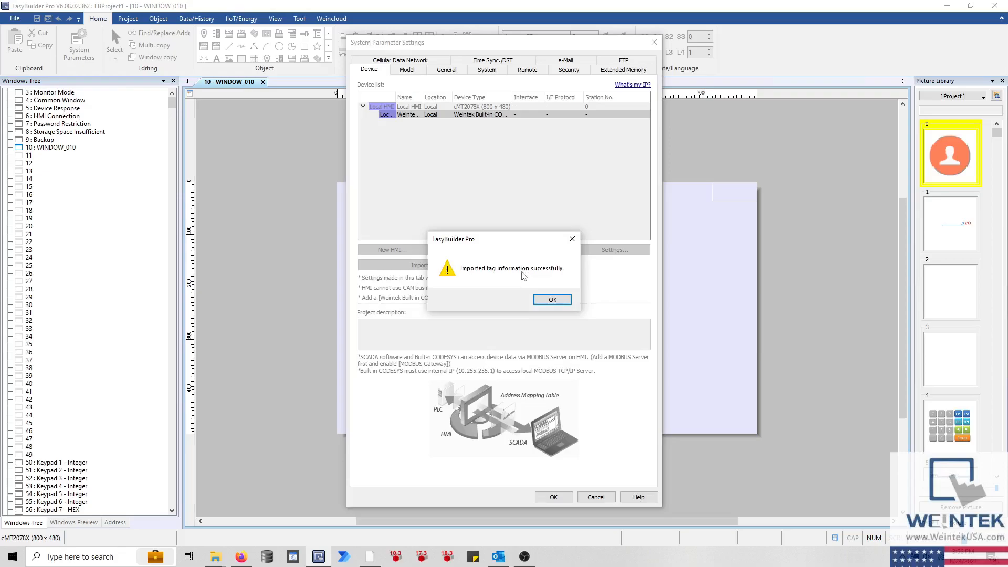
mouse_move(555, 287)
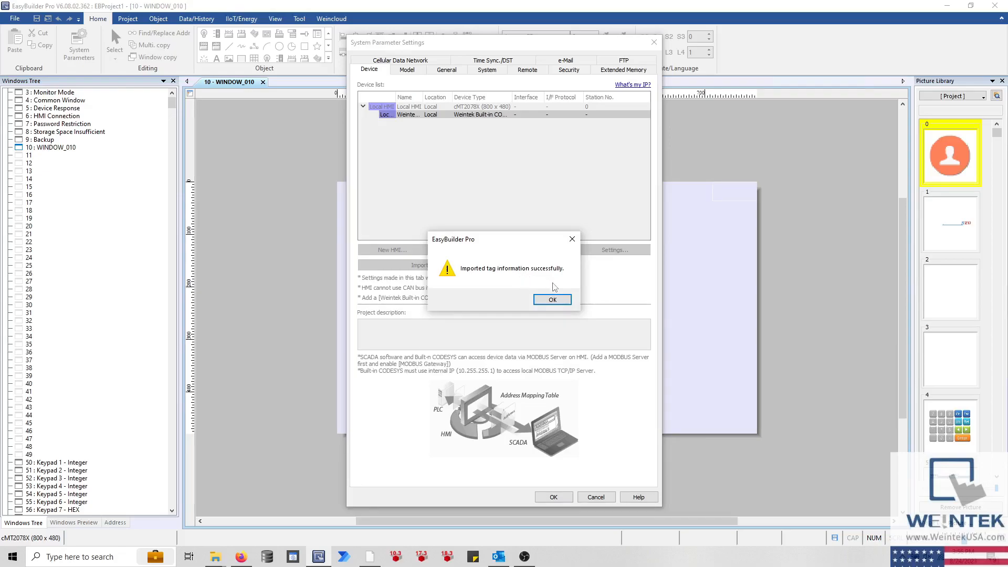
mouse_move(551, 299)
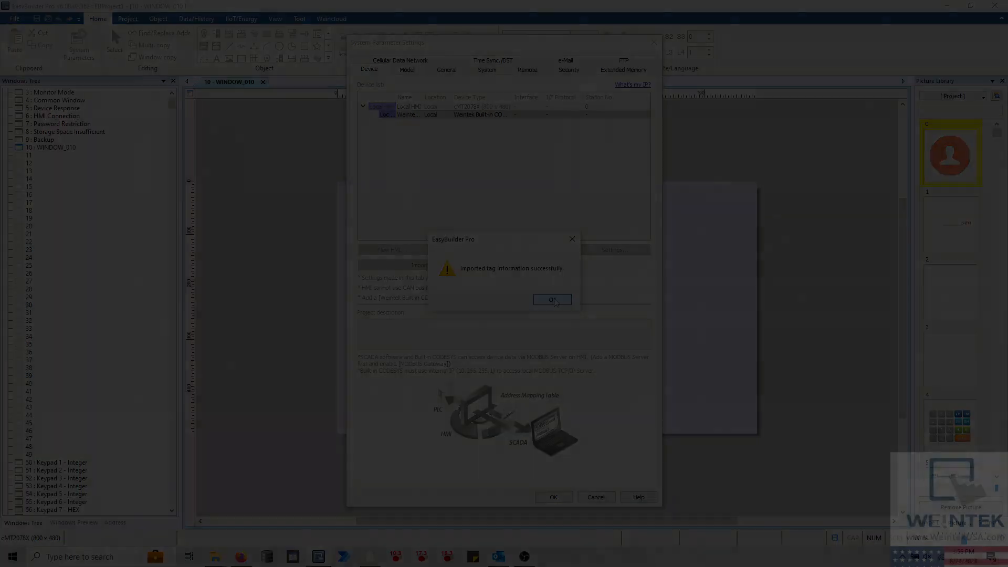
left_click(551, 300)
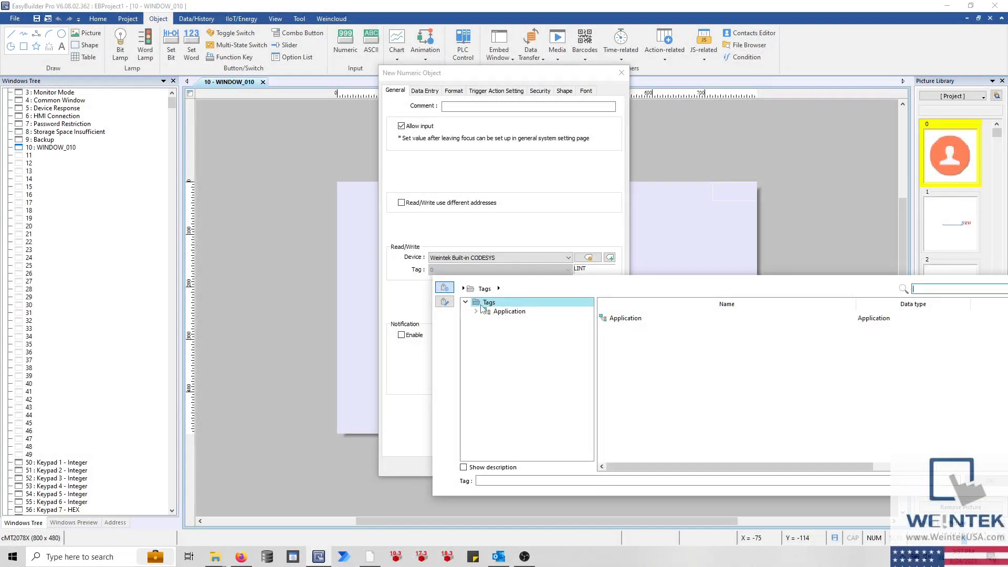